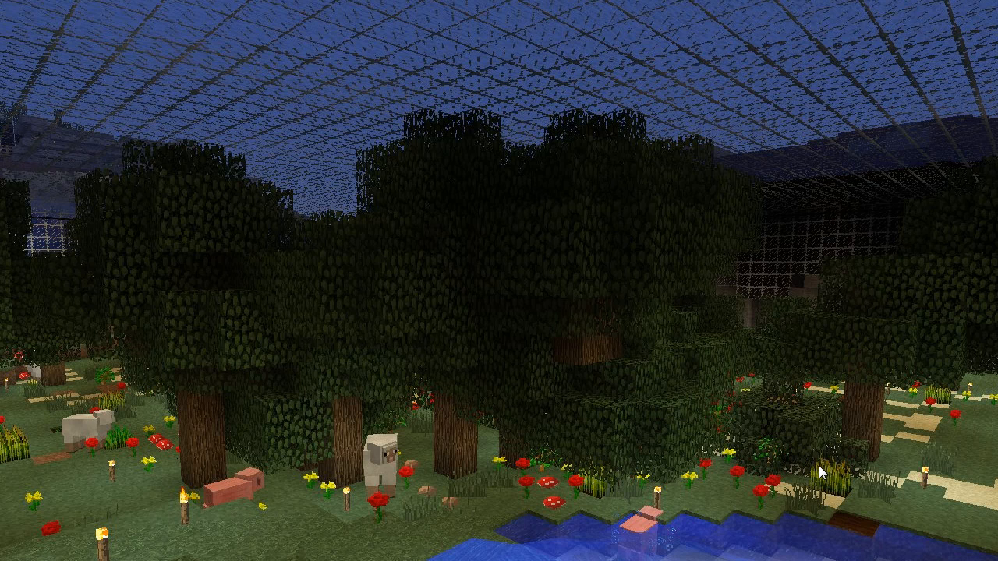
mouse_move(684, 378)
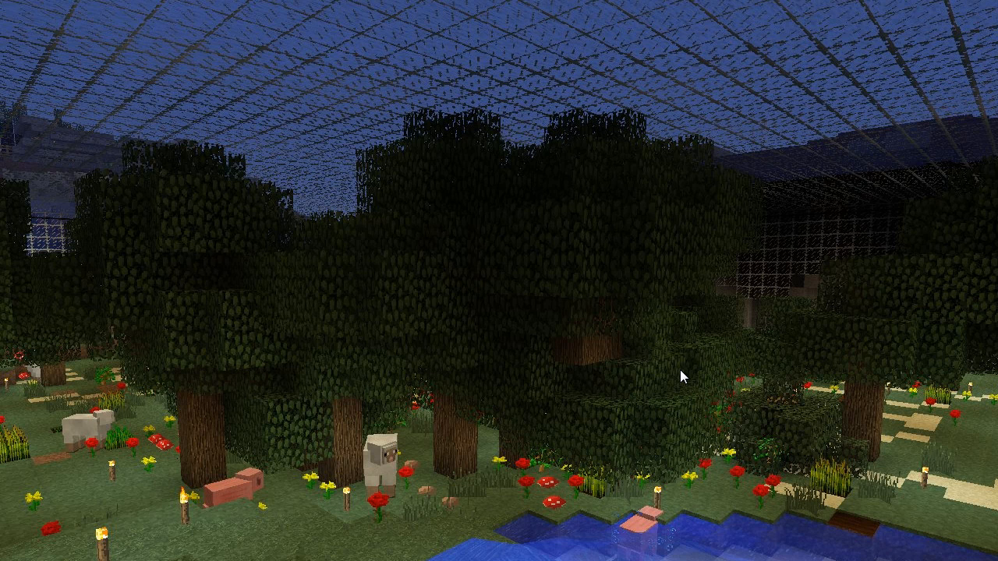
mouse_move(685, 325)
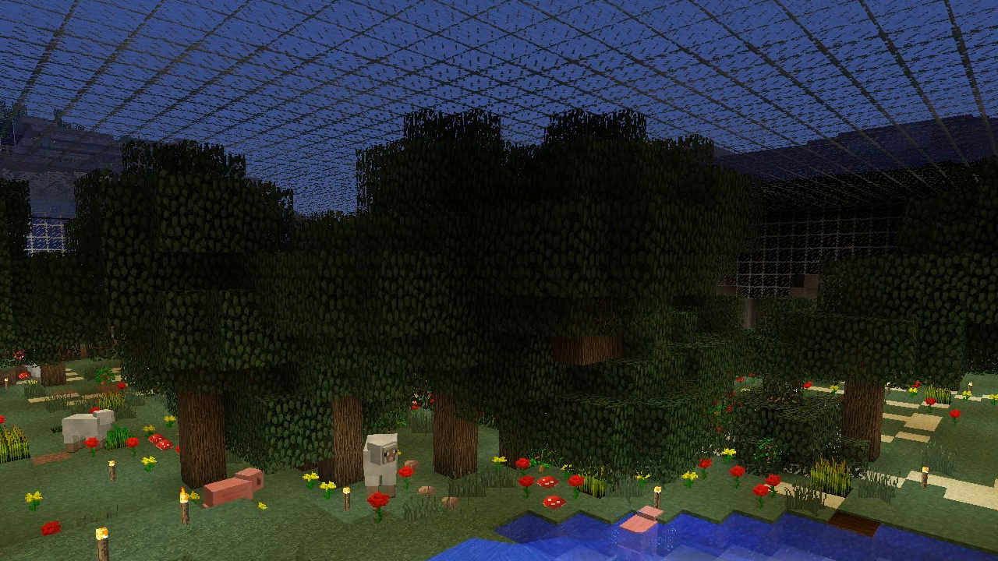
mouse_move(499, 281)
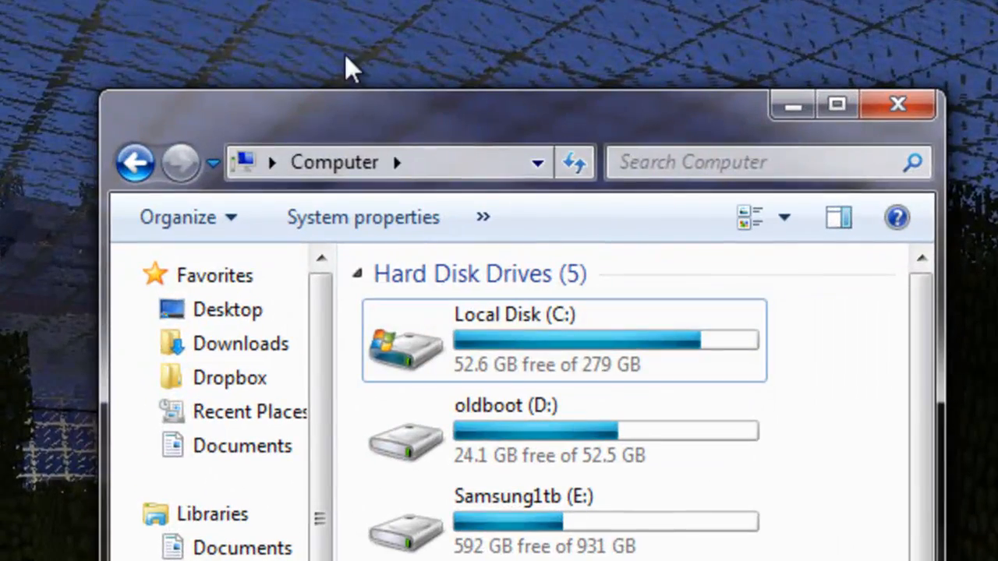
Open the %appdata% Roaming folder beside a K:\Minecraft_Backups window.
click(389, 162)
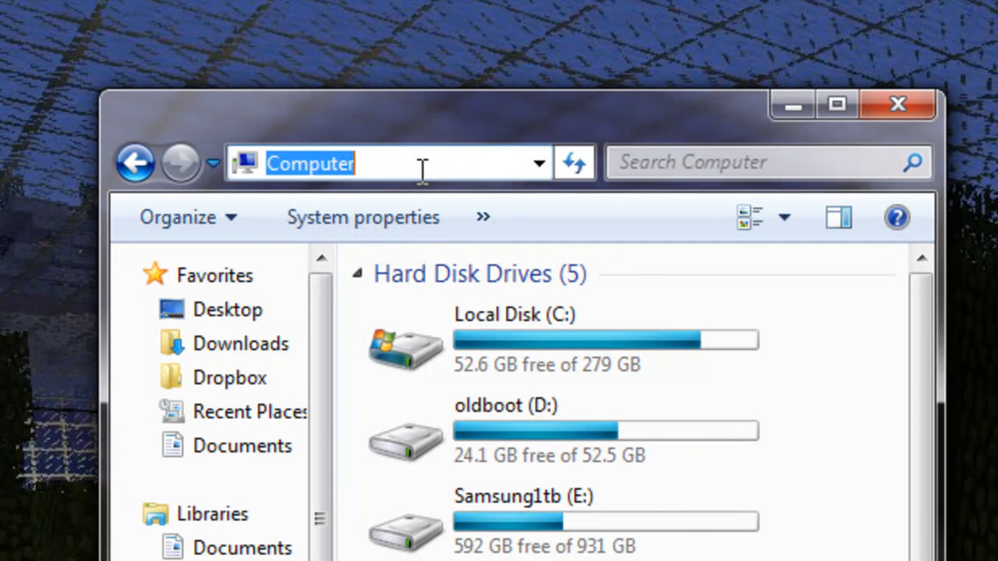
text(%app)
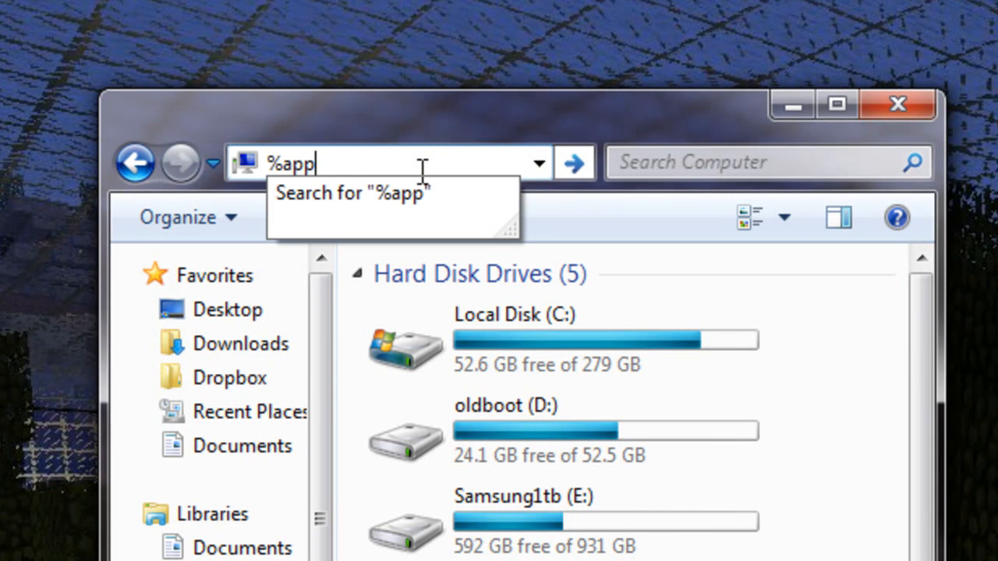
text(data)
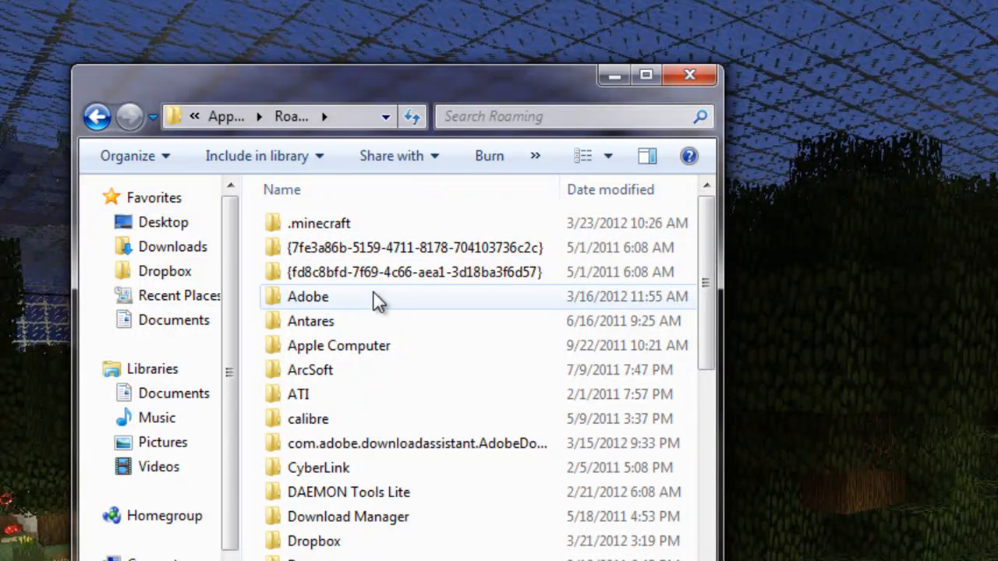
click(318, 223)
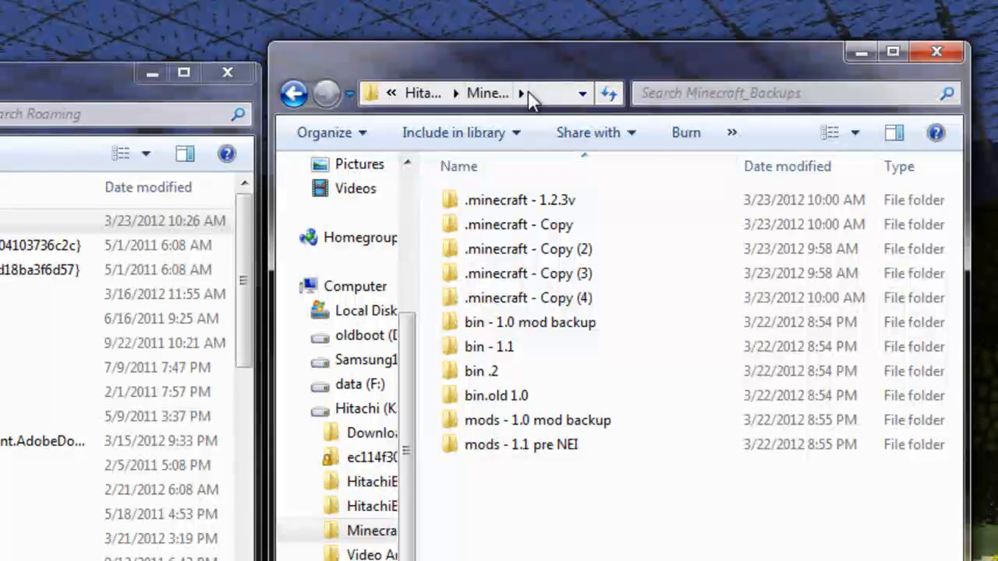
click(521, 93)
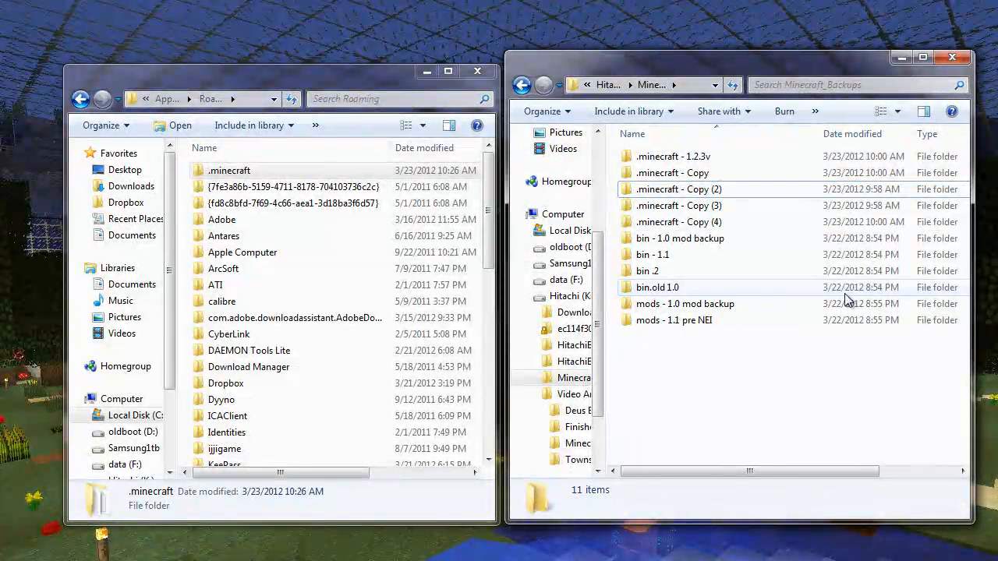
mouse_move(796, 417)
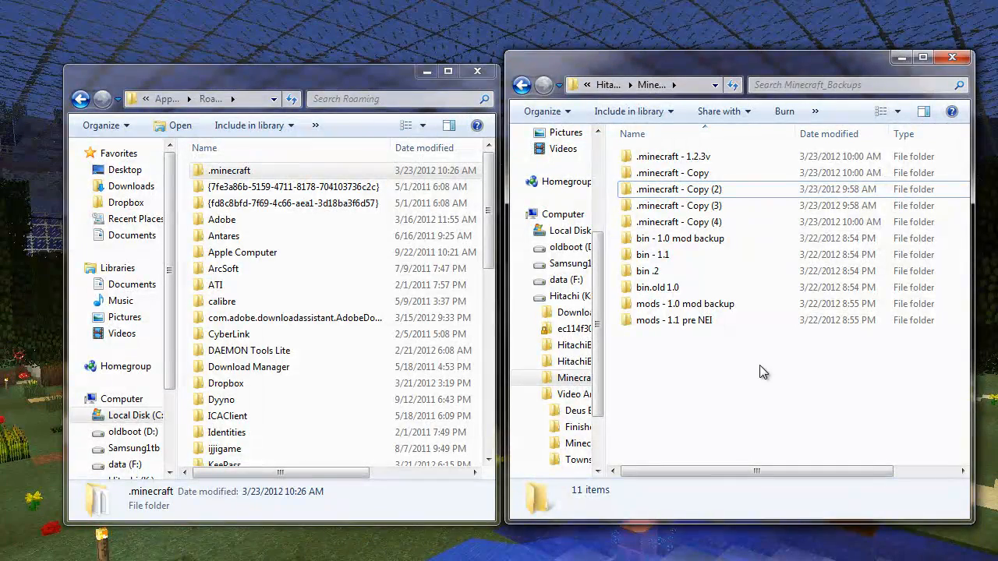
mouse_move(719, 361)
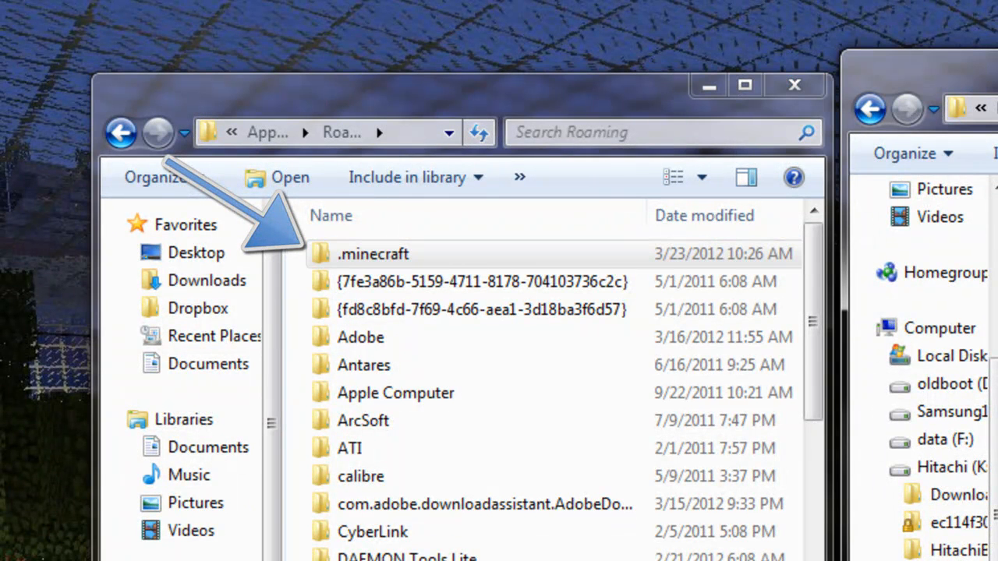
Copy the .minecraft folder from Roaming and paste it into Minecraft_Backups.
click(372, 253)
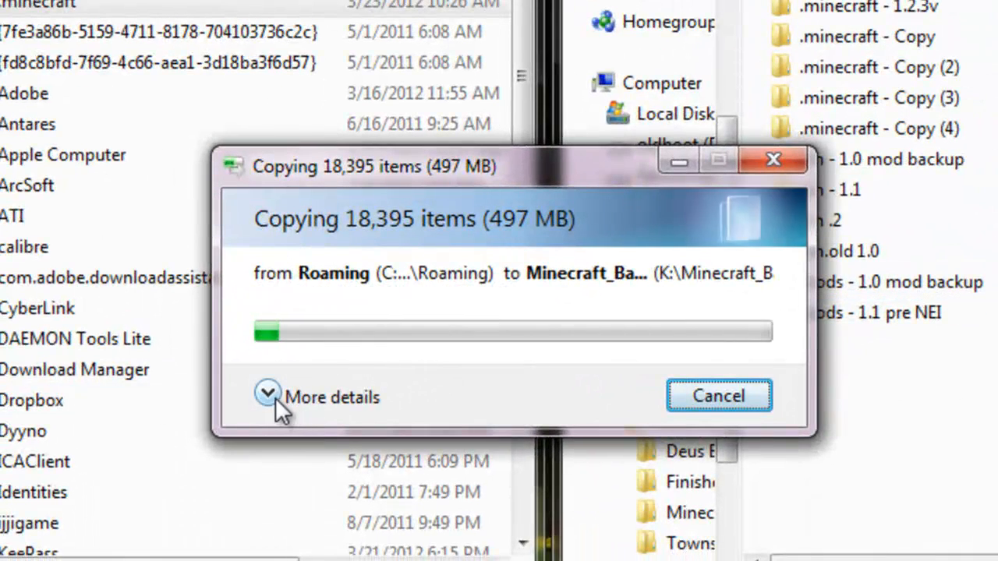
click(267, 396)
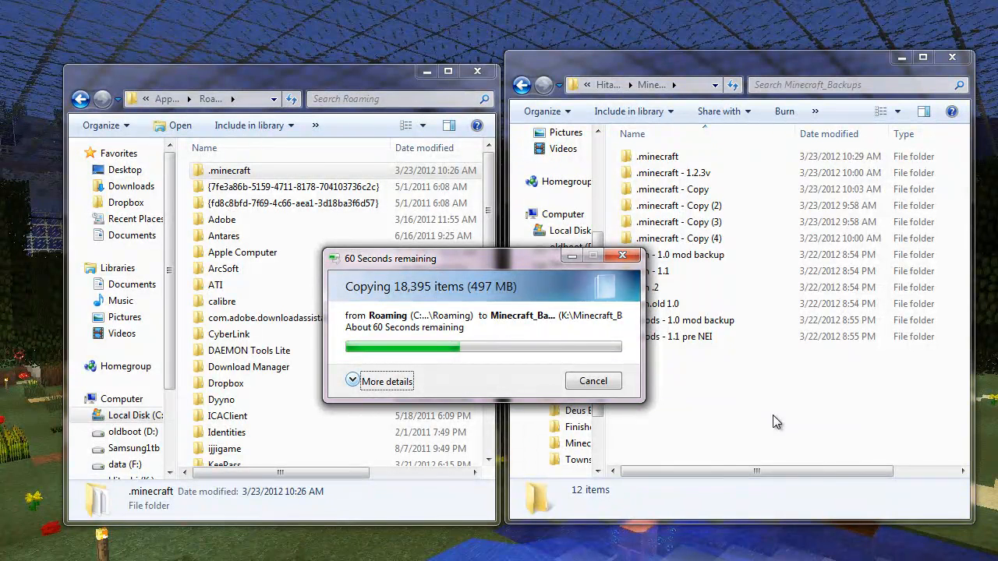
mouse_move(748, 407)
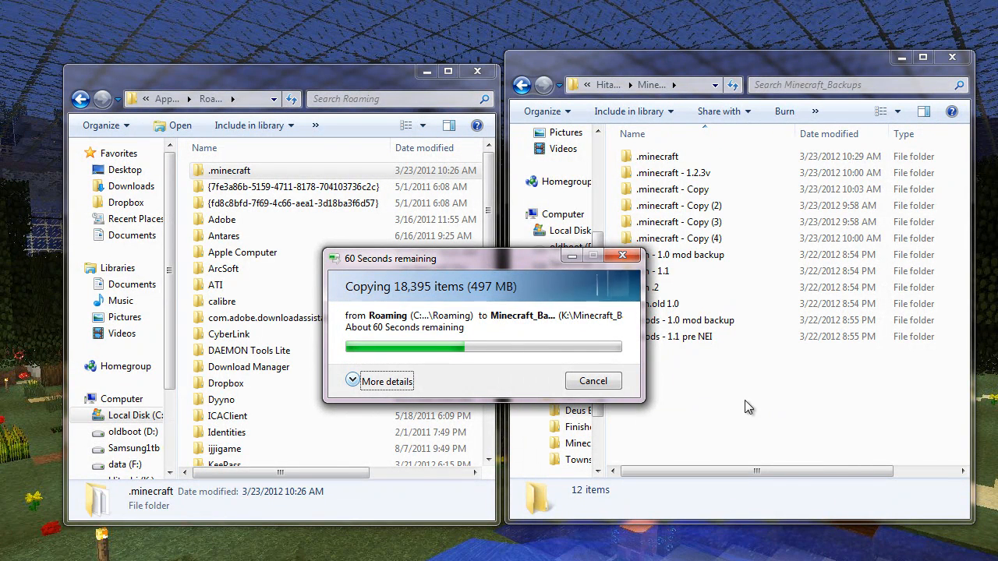
mouse_move(754, 414)
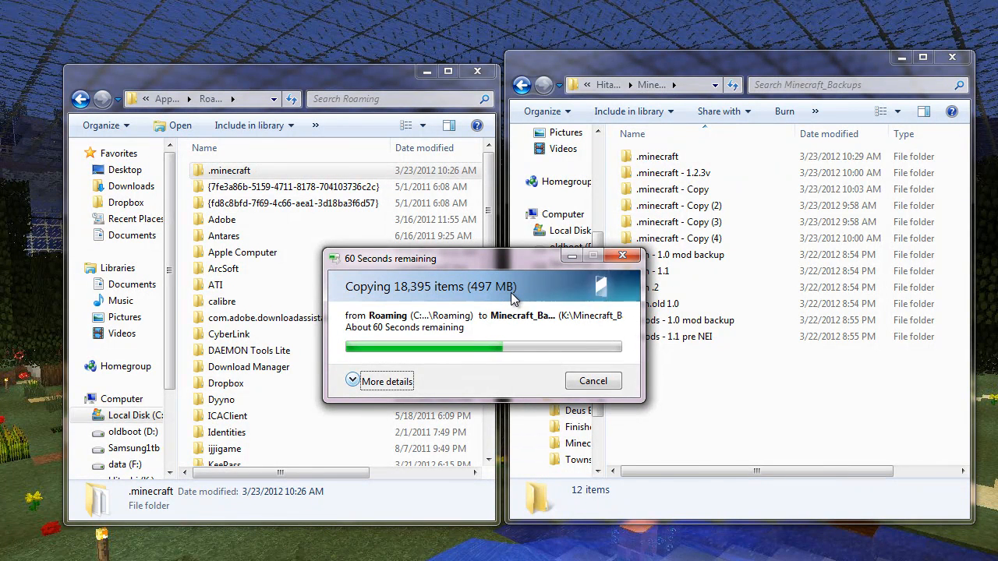
mouse_move(762, 417)
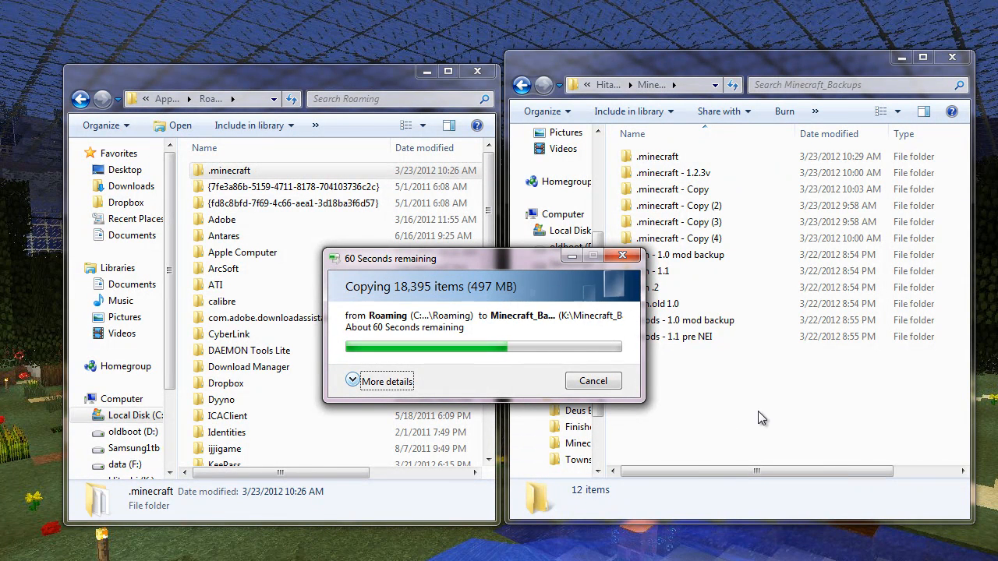
mouse_move(765, 435)
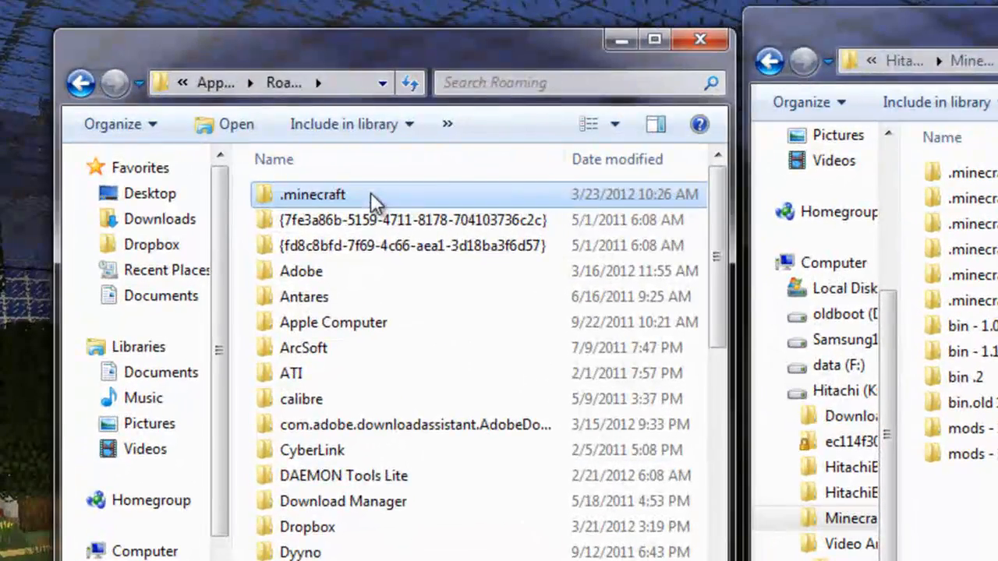
Copy bin and mods into Minecraft_Backups, renaming them 'bin - 1.1 with mods' and 'mods - 1.1'.
double_click(311, 194)
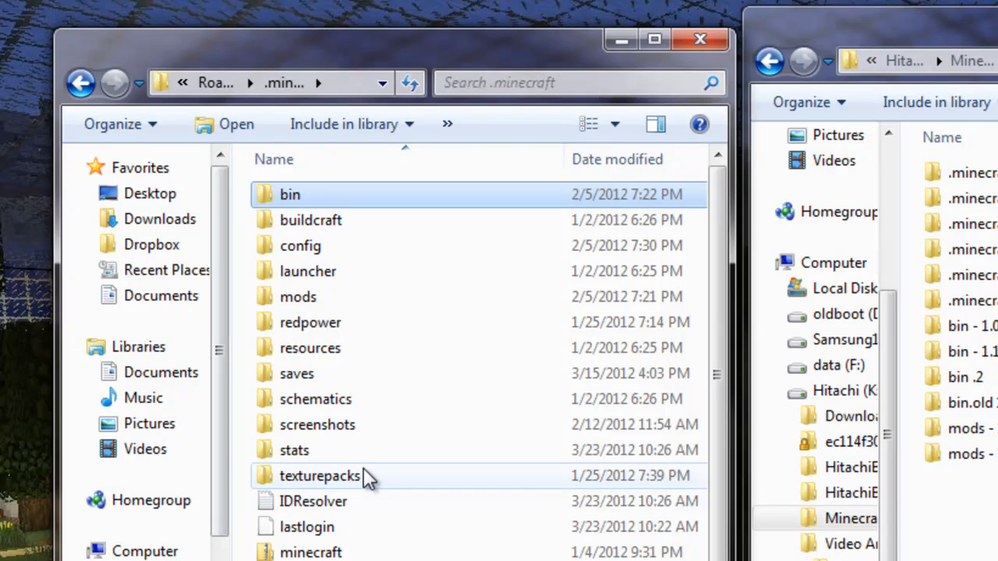
mouse_move(292, 220)
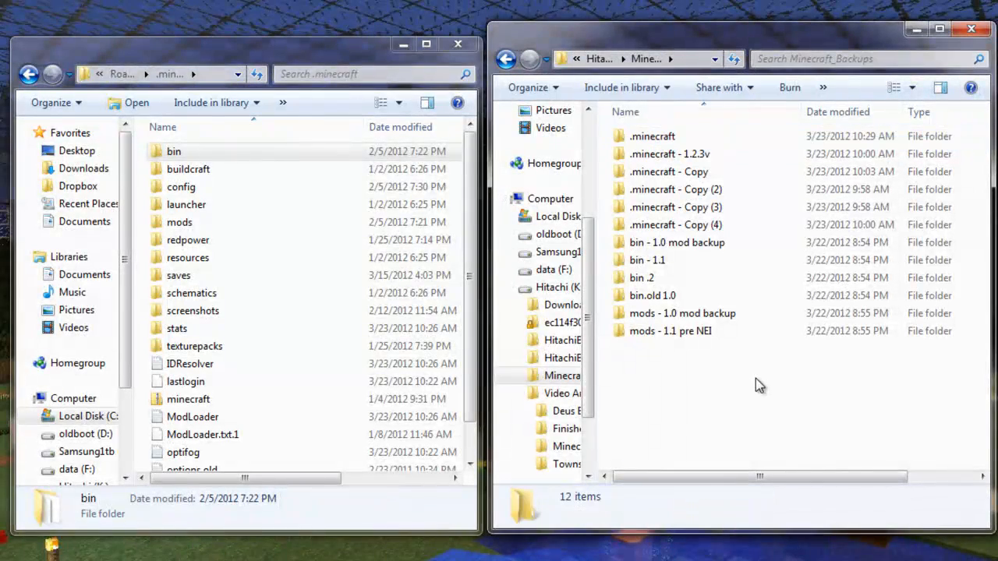
click(635, 242)
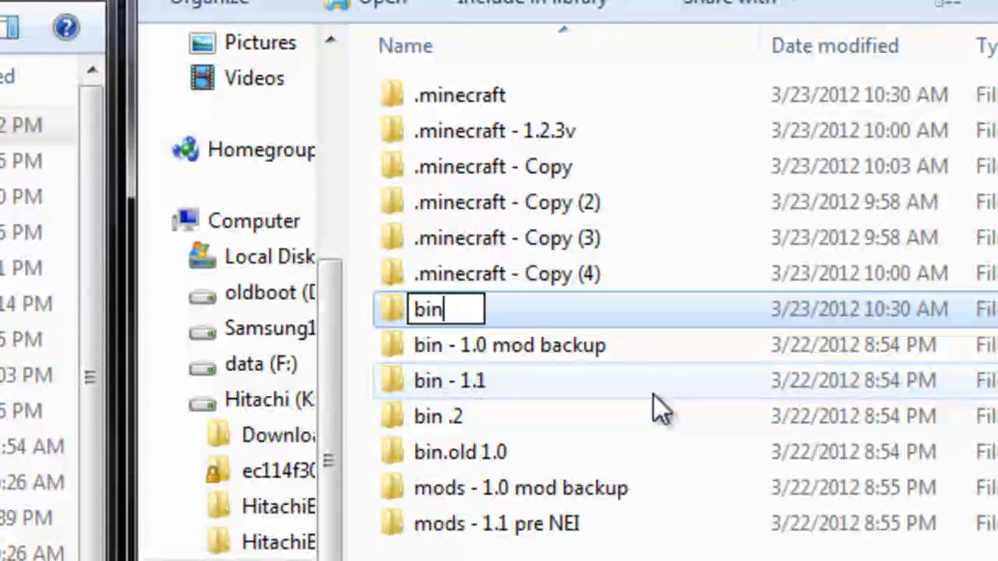
text(- 1.)
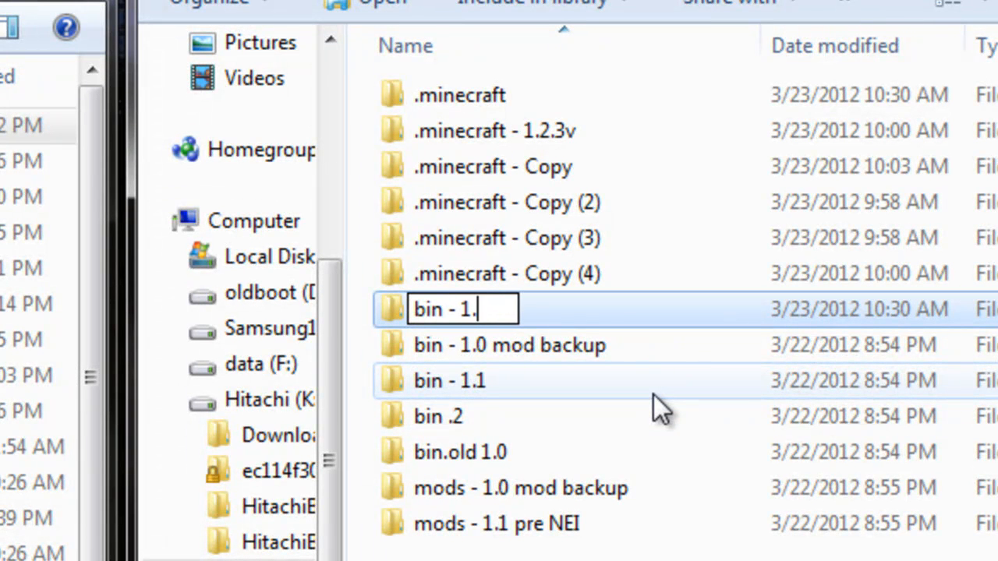
text(1 with mods)
text(mods -)
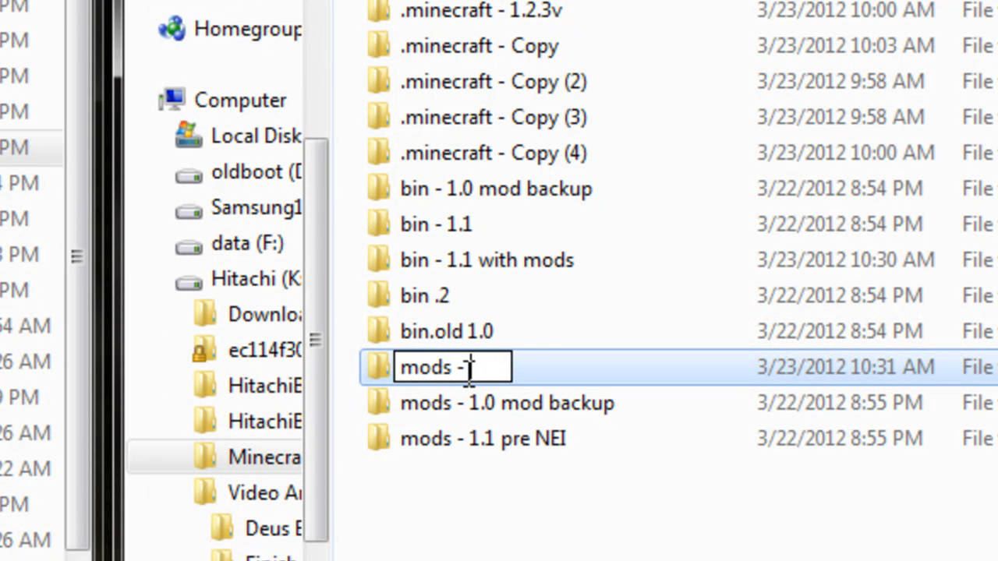
text(1.1)
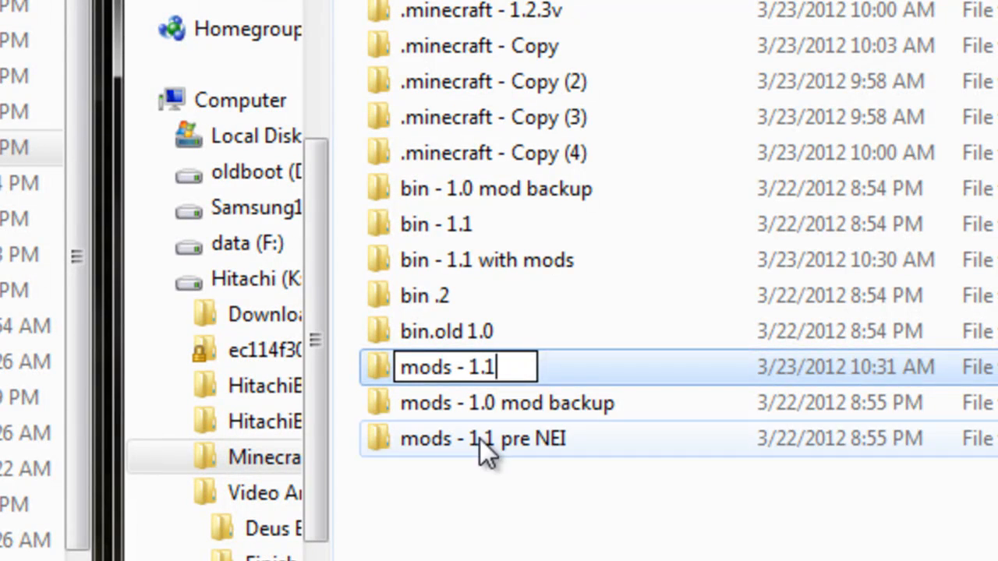
key(Return)
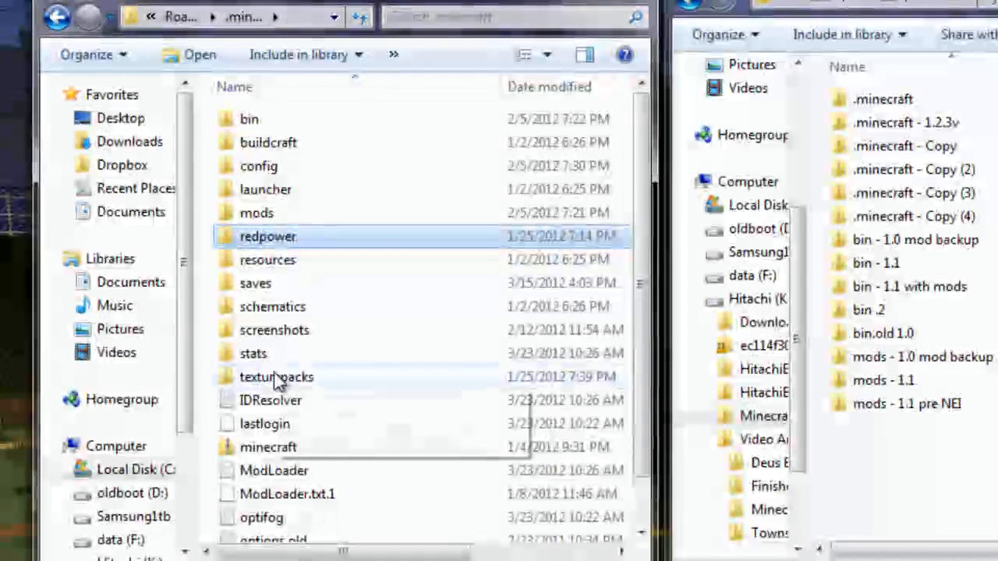
mouse_move(287, 312)
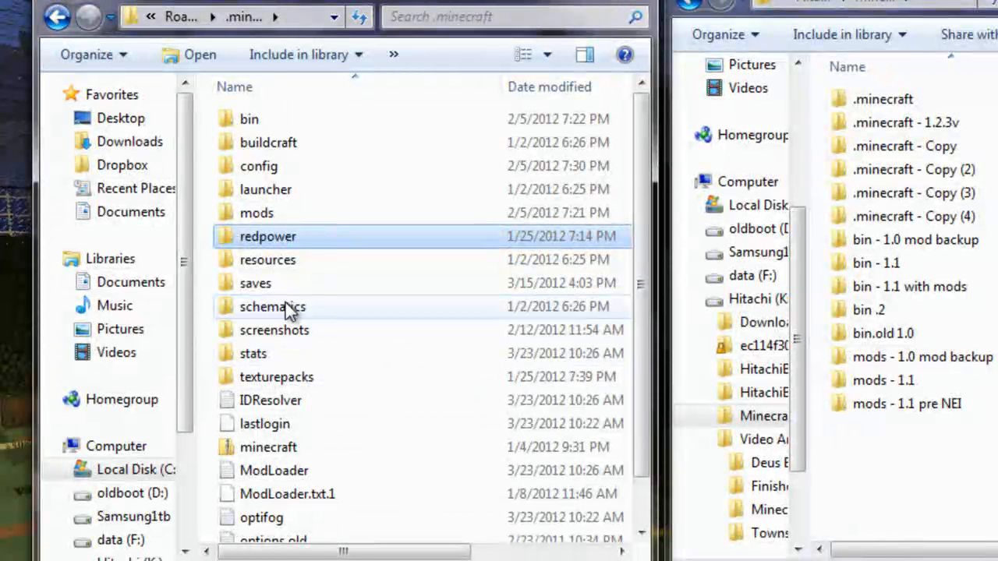
Open .minecraft's saves folder and copy JuryDutyLP World into Minecraft_Backups.
click(272, 307)
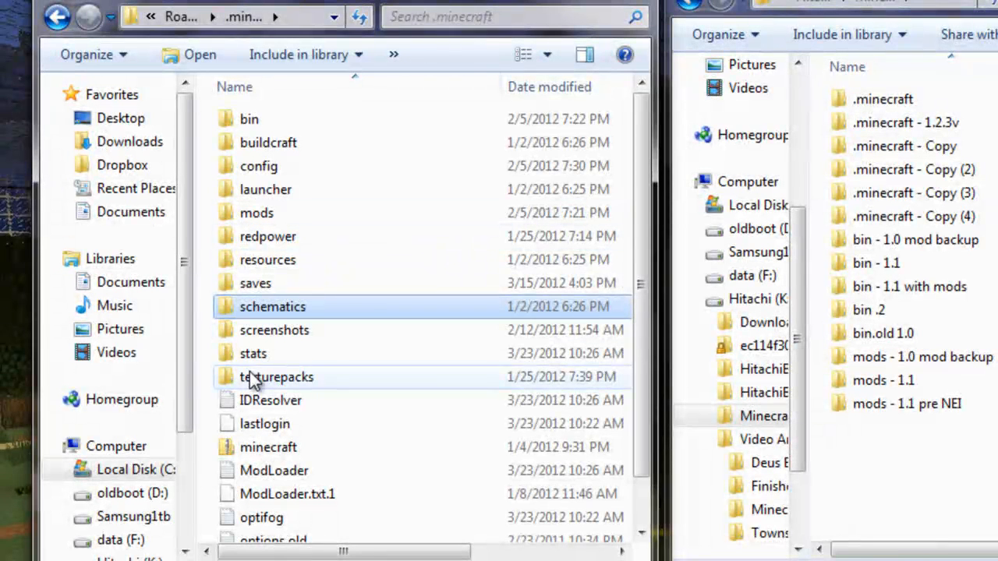
mouse_move(257, 284)
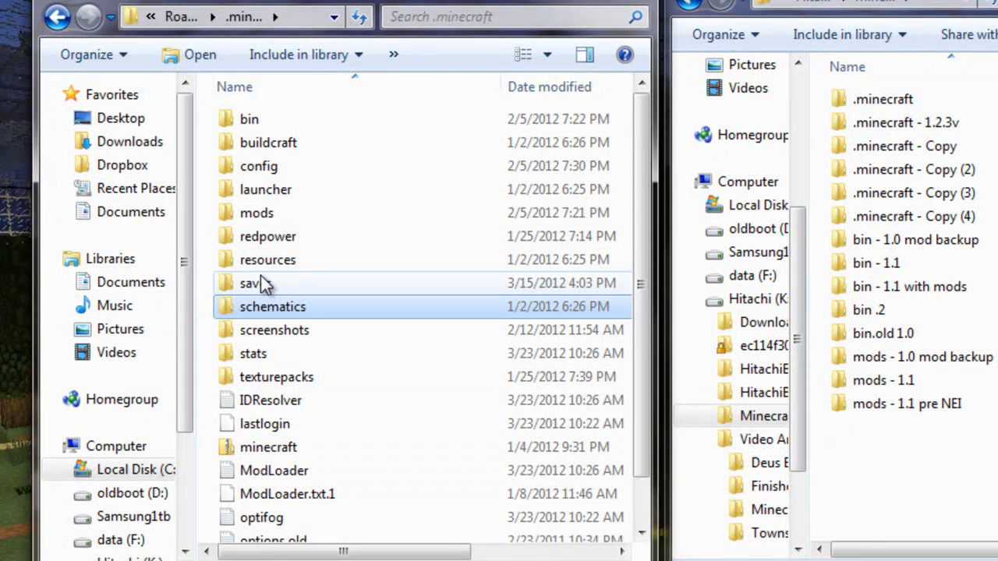
mouse_move(255, 283)
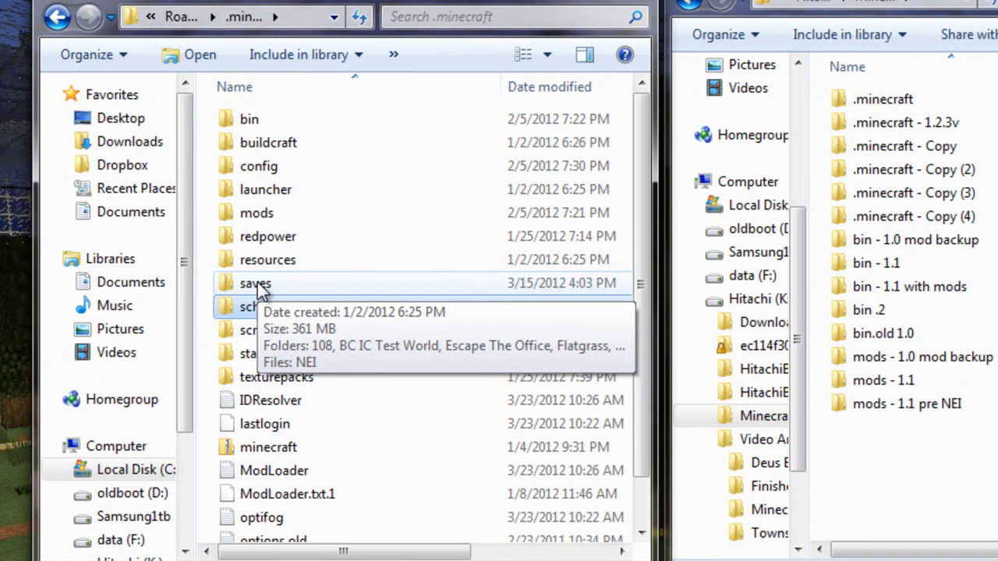
double_click(255, 283)
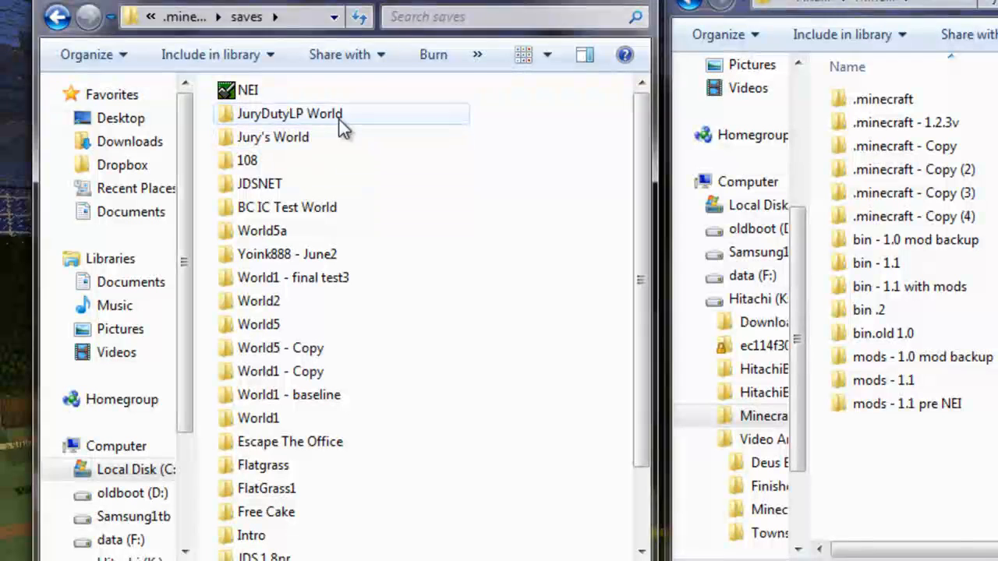
click(289, 113)
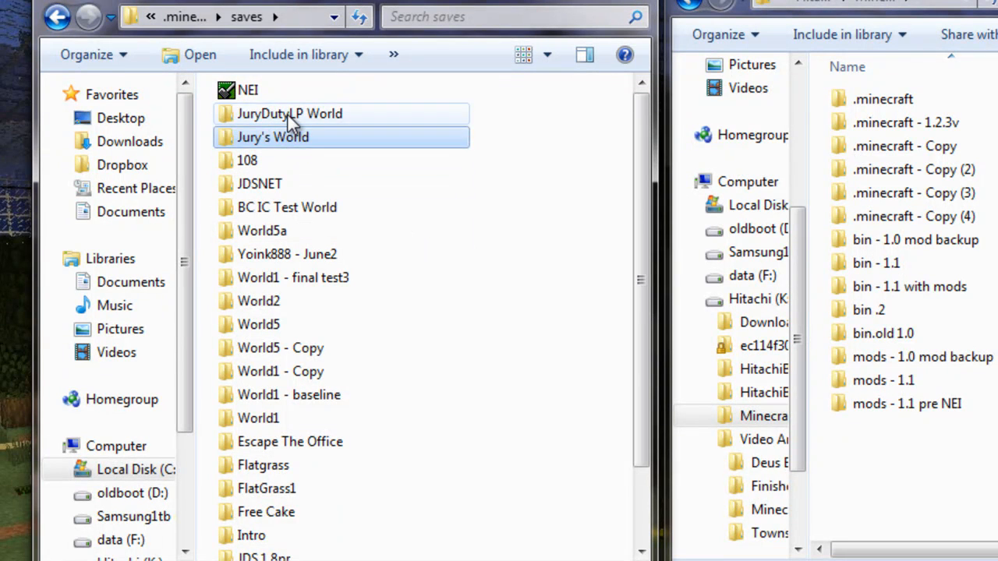
click(289, 113)
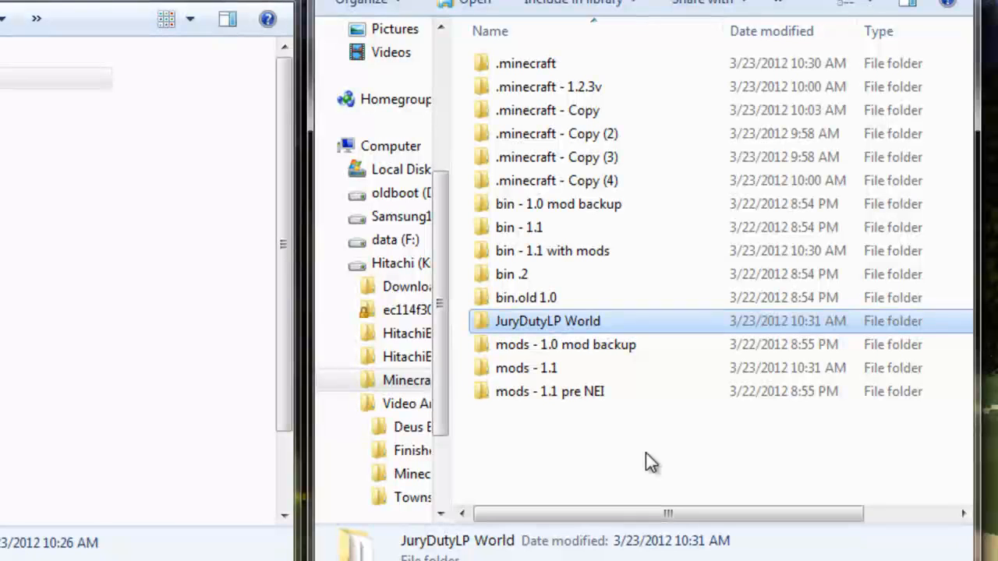
mouse_move(609, 303)
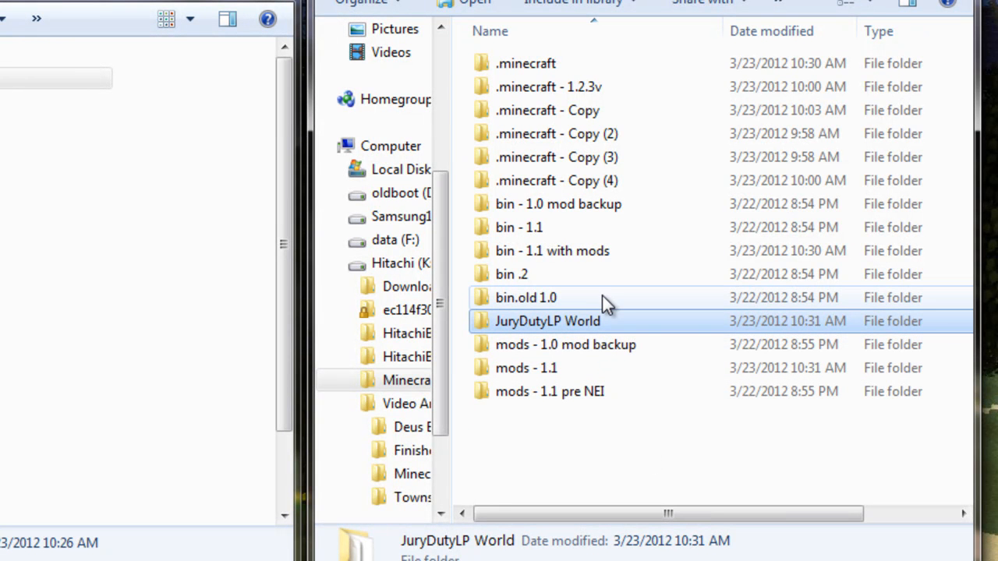
mouse_move(585, 304)
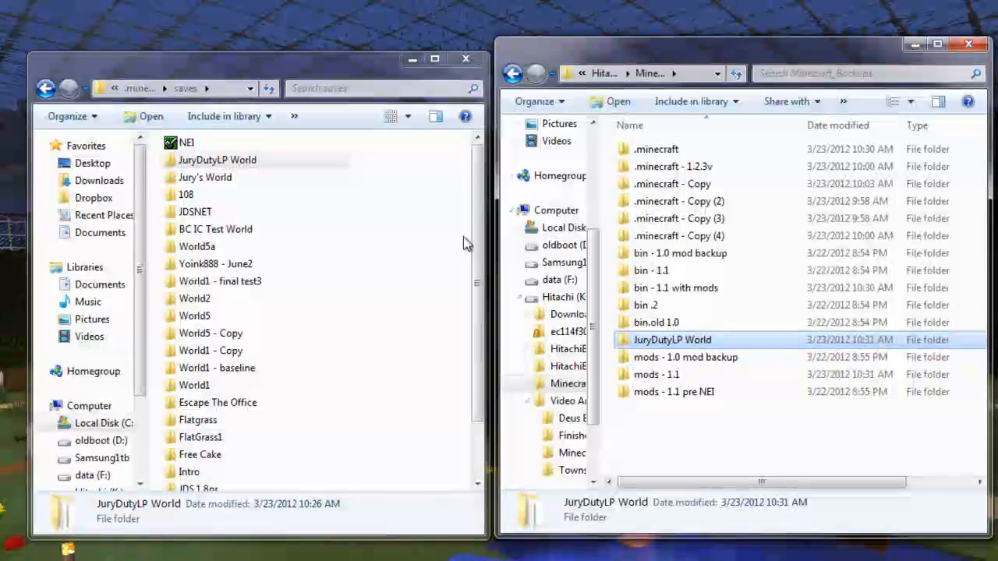
scroll(down, 3)
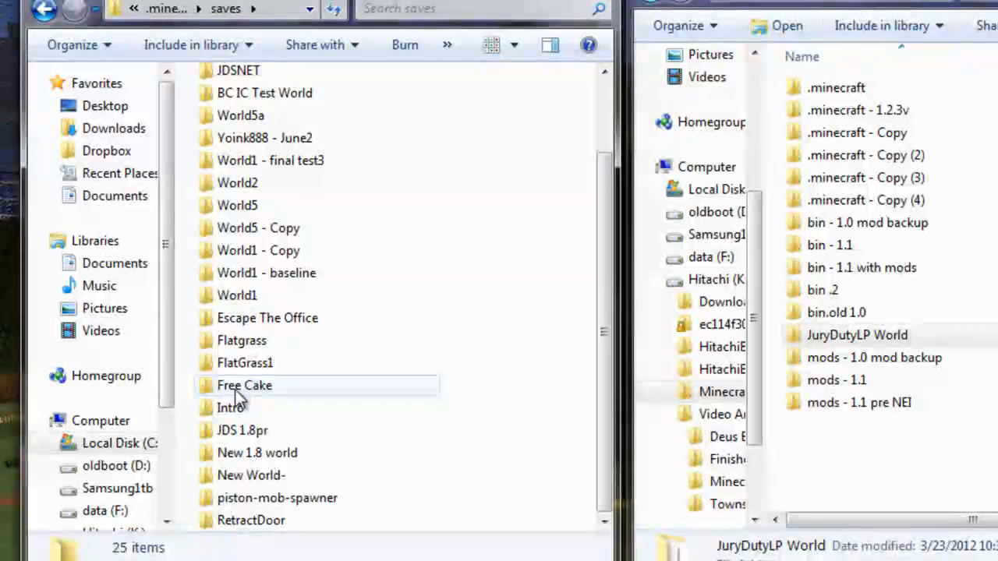
click(268, 318)
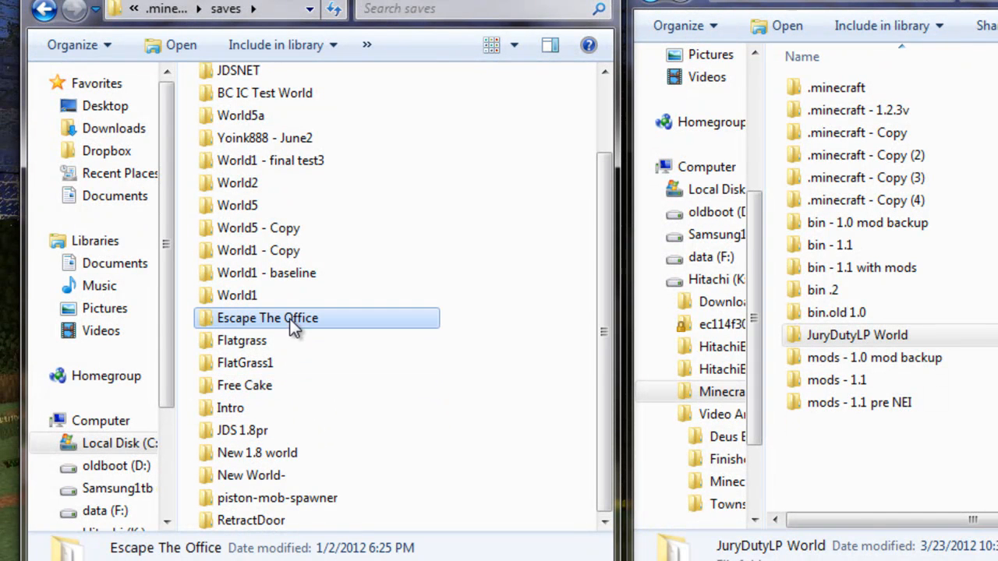
mouse_move(273, 303)
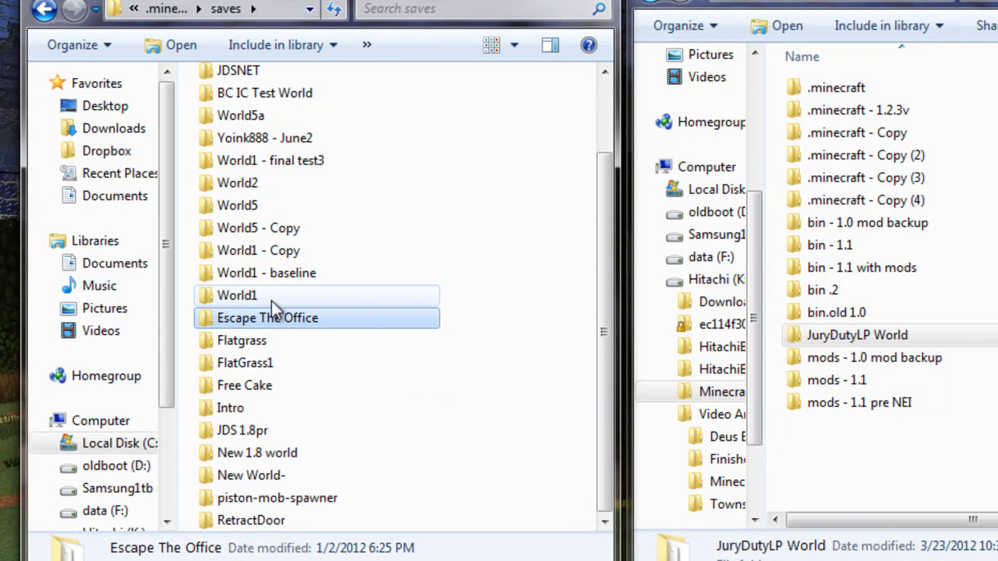
click(270, 159)
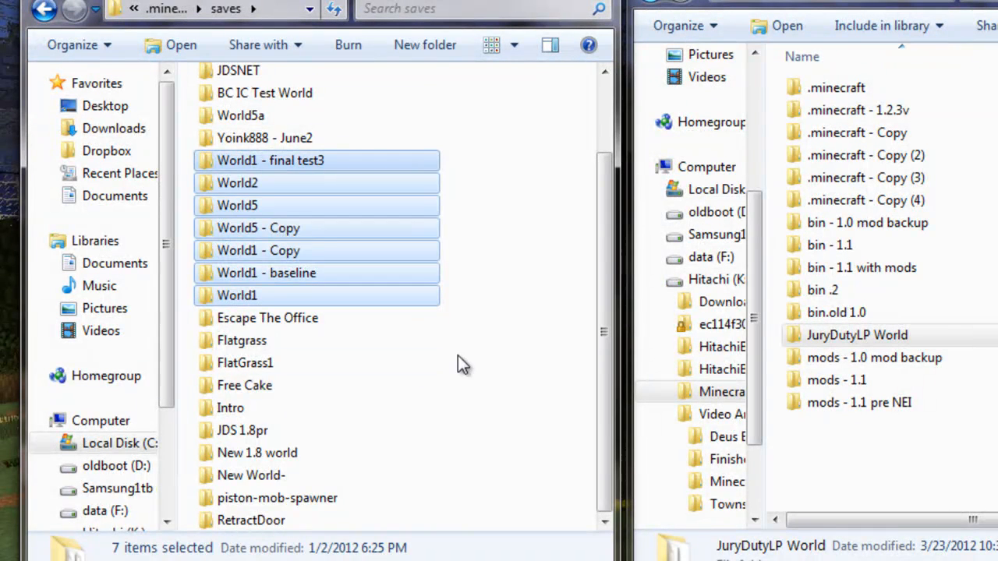
click(238, 305)
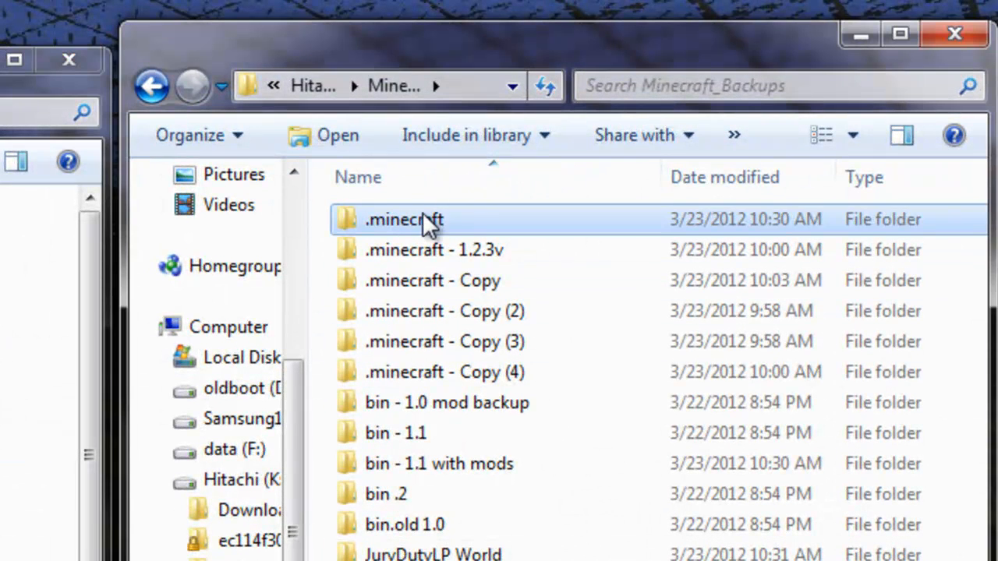
Rename the full .minecraft backup to '.minecraft 1.1 mods'.
double_click(404, 219)
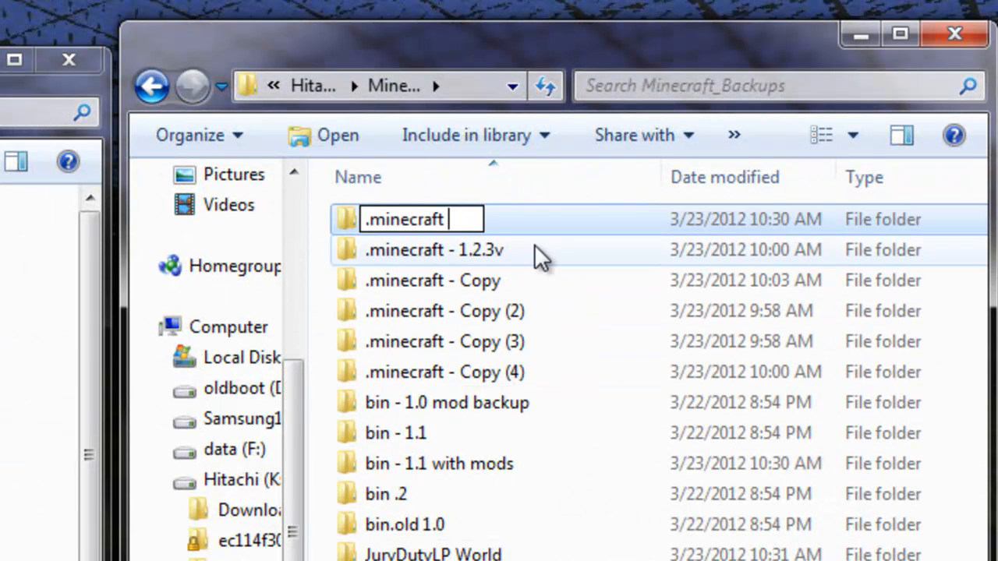
text(1.1 mods)
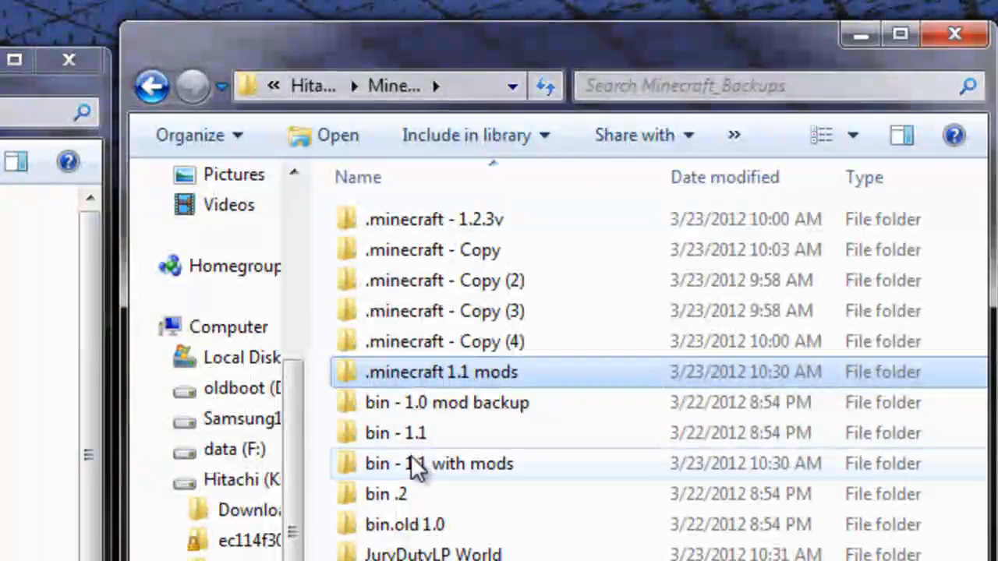
click(432, 249)
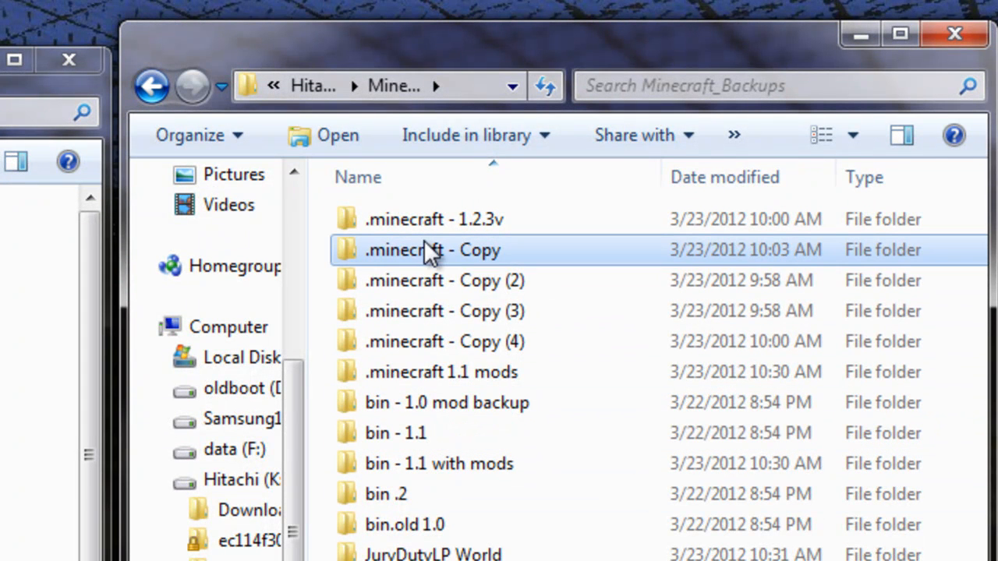
Back in the original .minecraft folder, select both bin and mods.
click(425, 342)
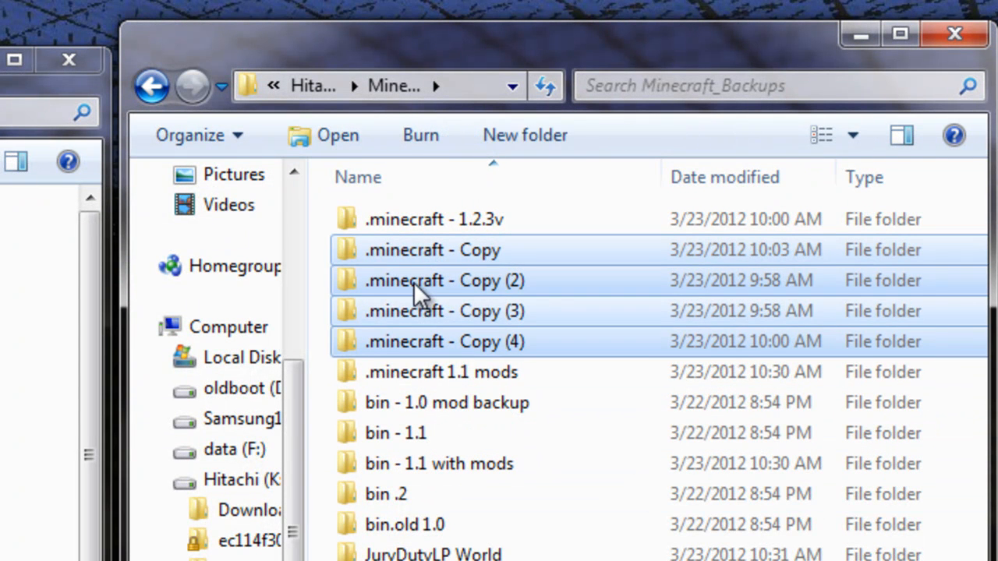
mouse_move(417, 304)
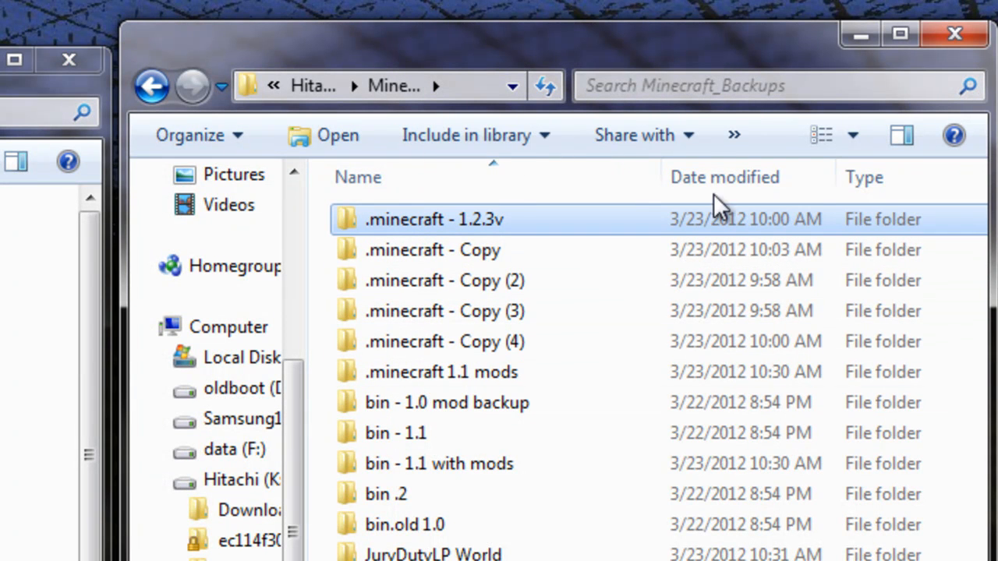
mouse_move(515, 222)
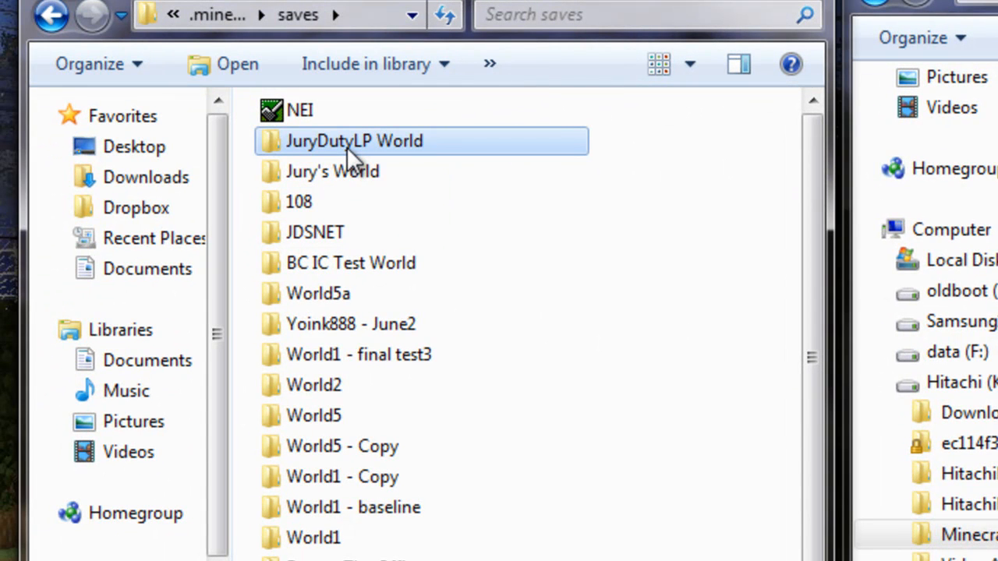
mouse_move(355, 140)
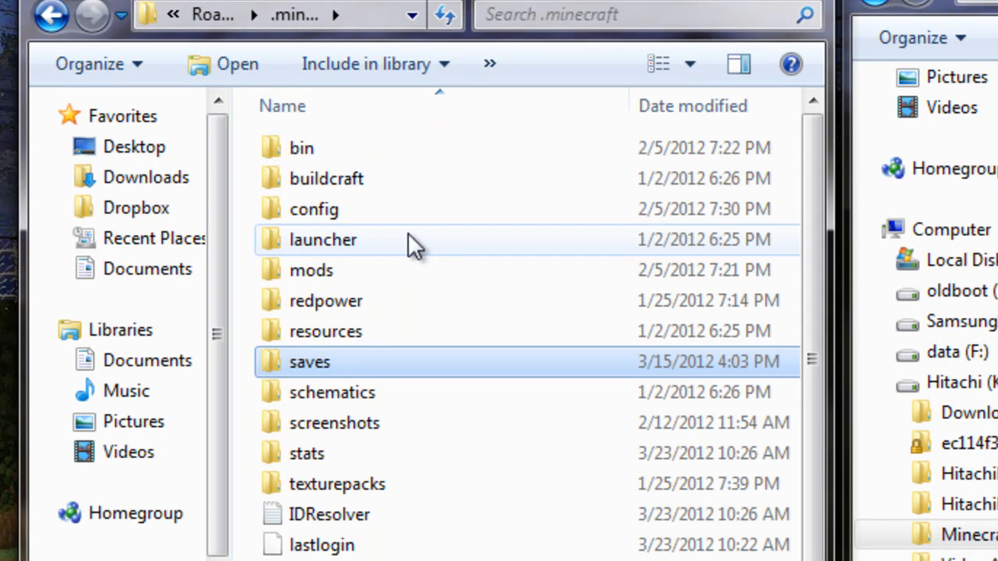
click(301, 148)
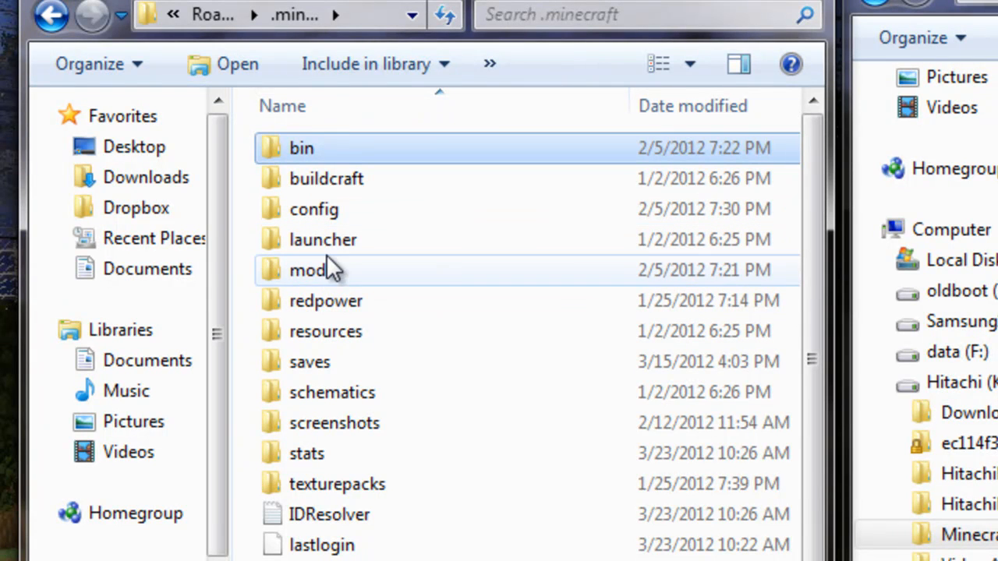
click(311, 270)
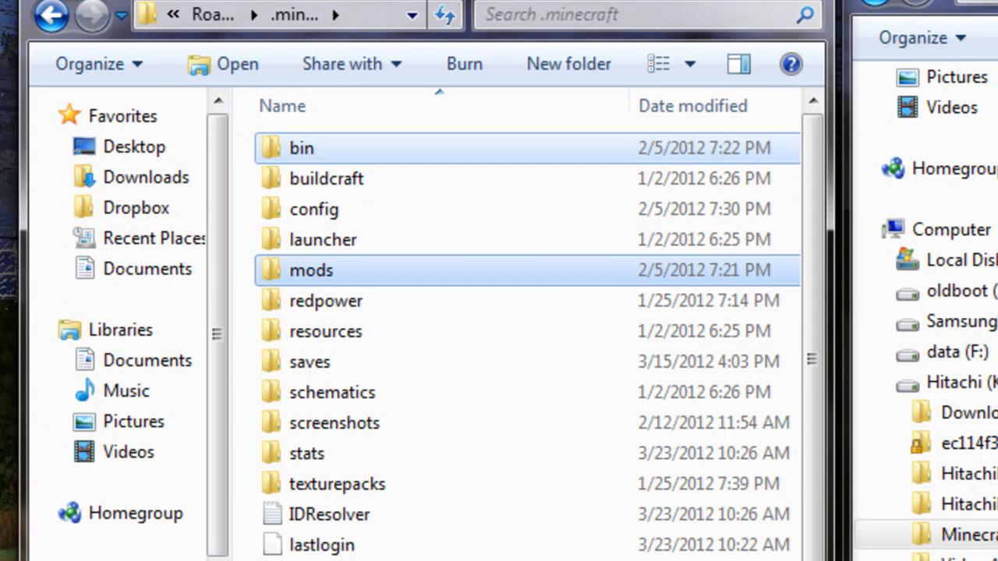